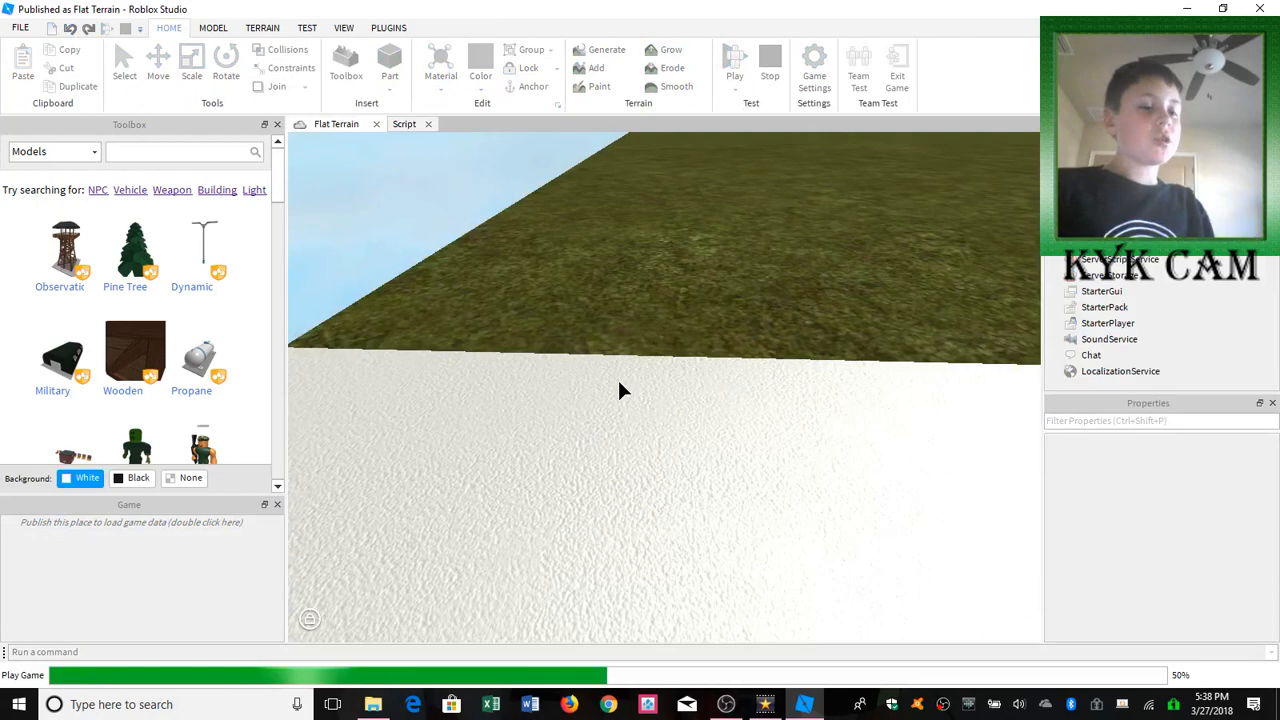
Step: Run then stop the play test and return to editing the white brick
click(734, 60)
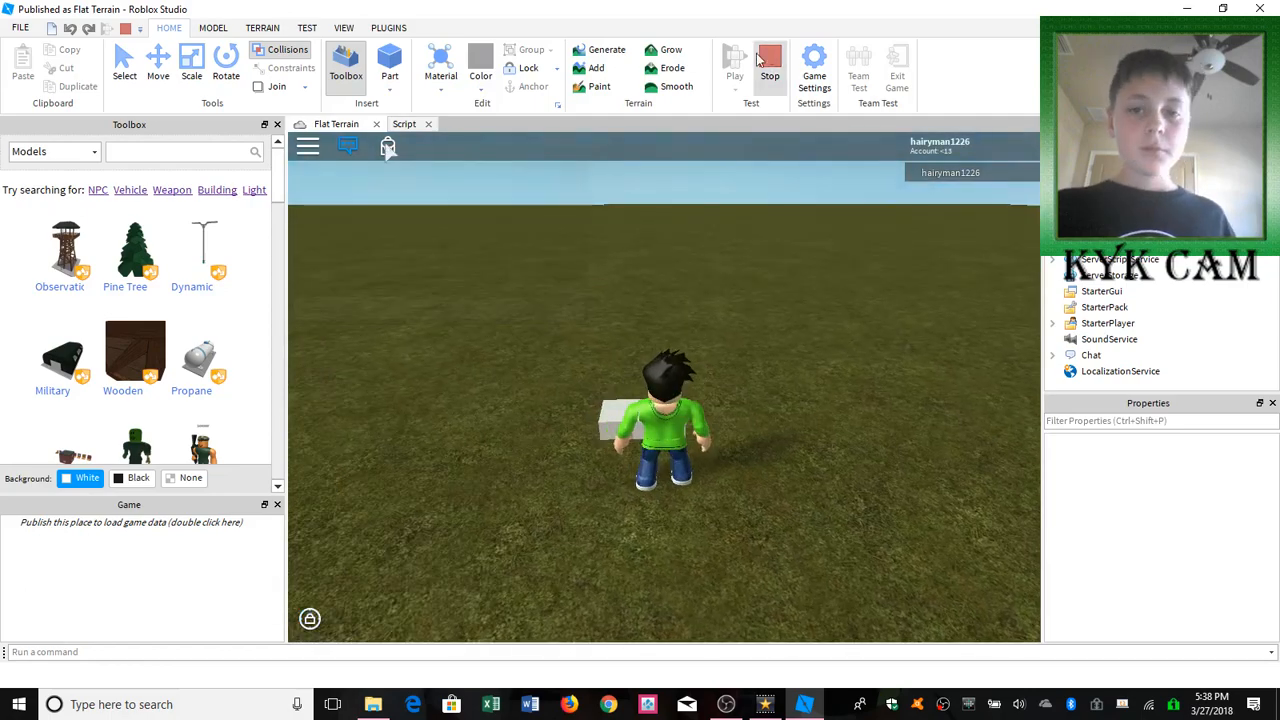
click(768, 62)
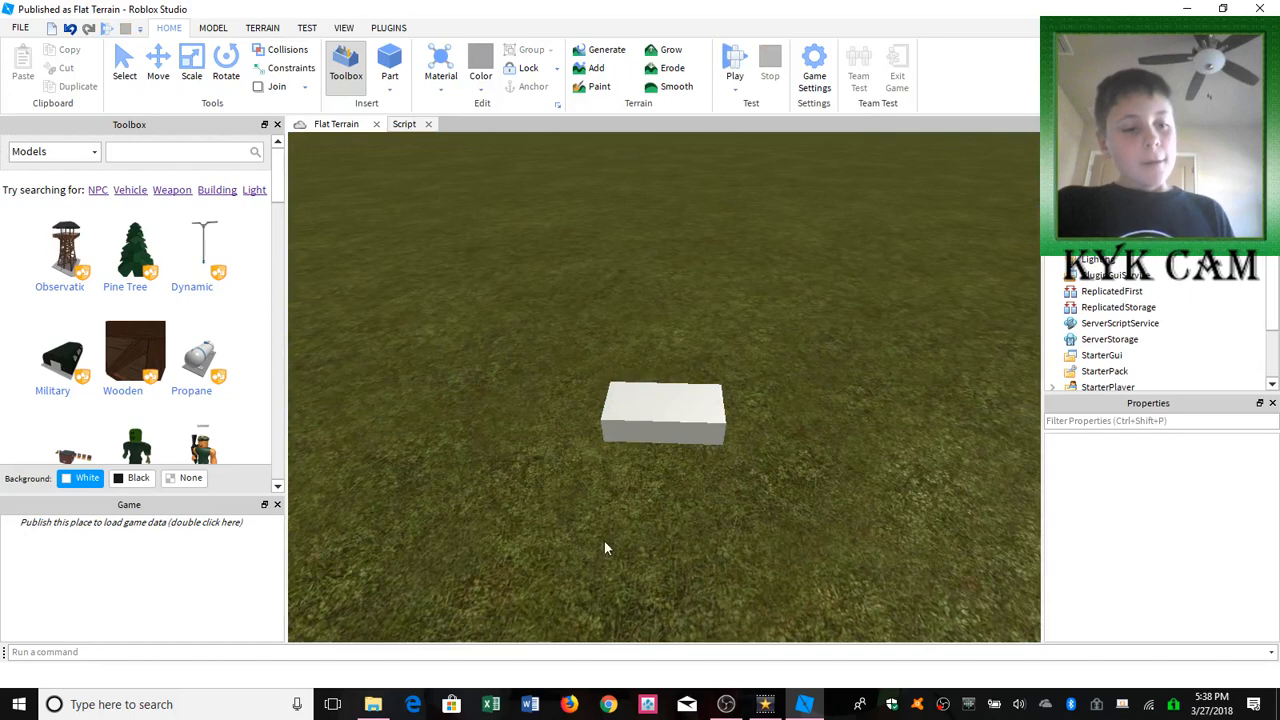
right_click(664, 410)
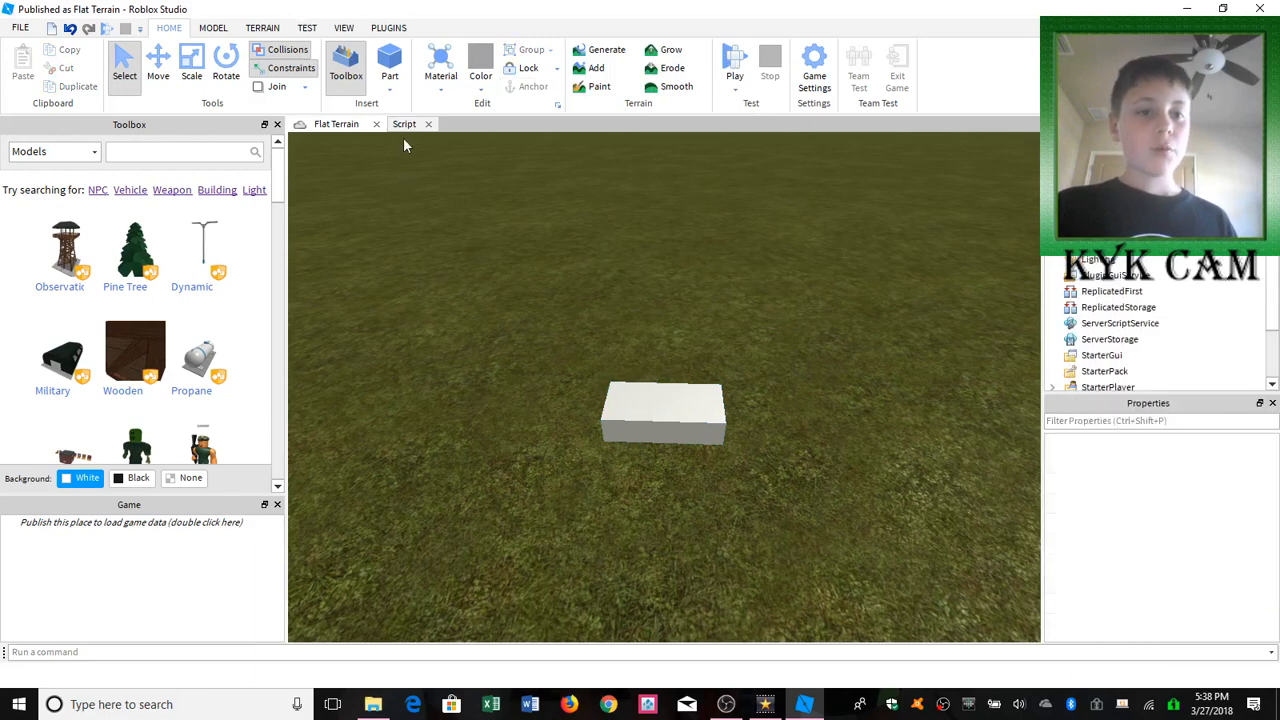
Step: Write the brick's while-true loop setting BrickColor.random() with wait(0.5)
click(404, 124)
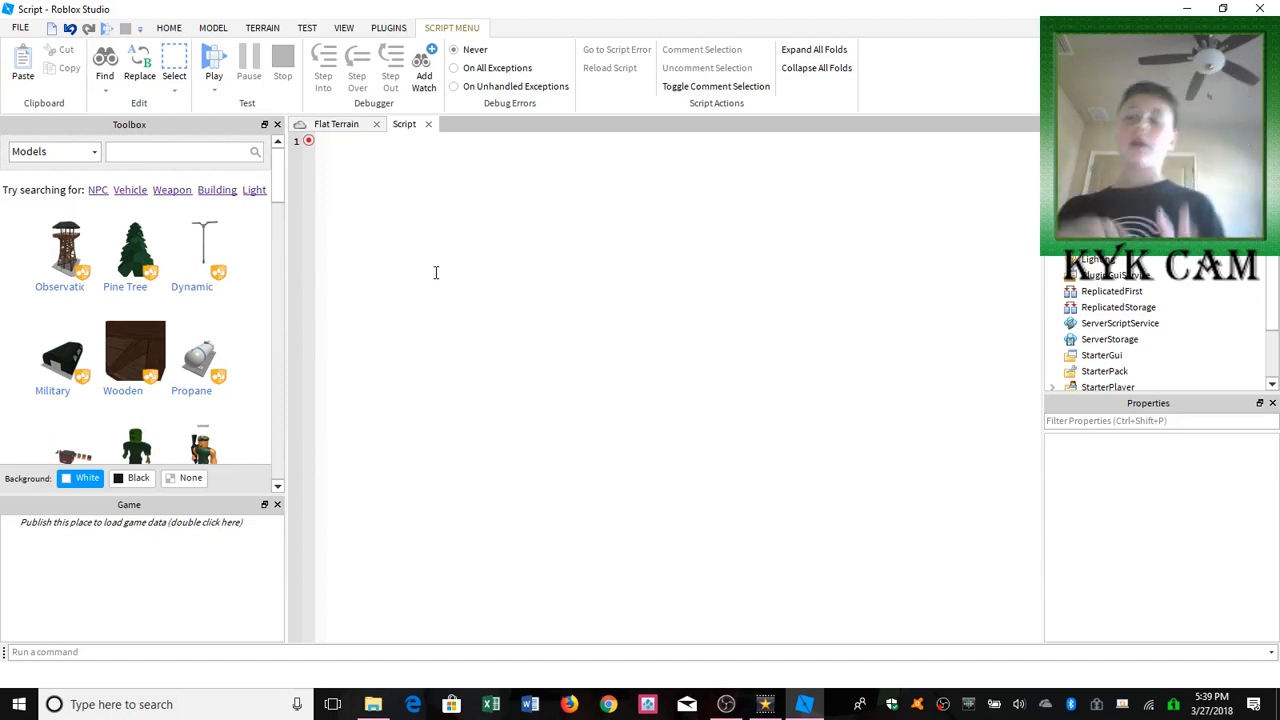
click(330, 140)
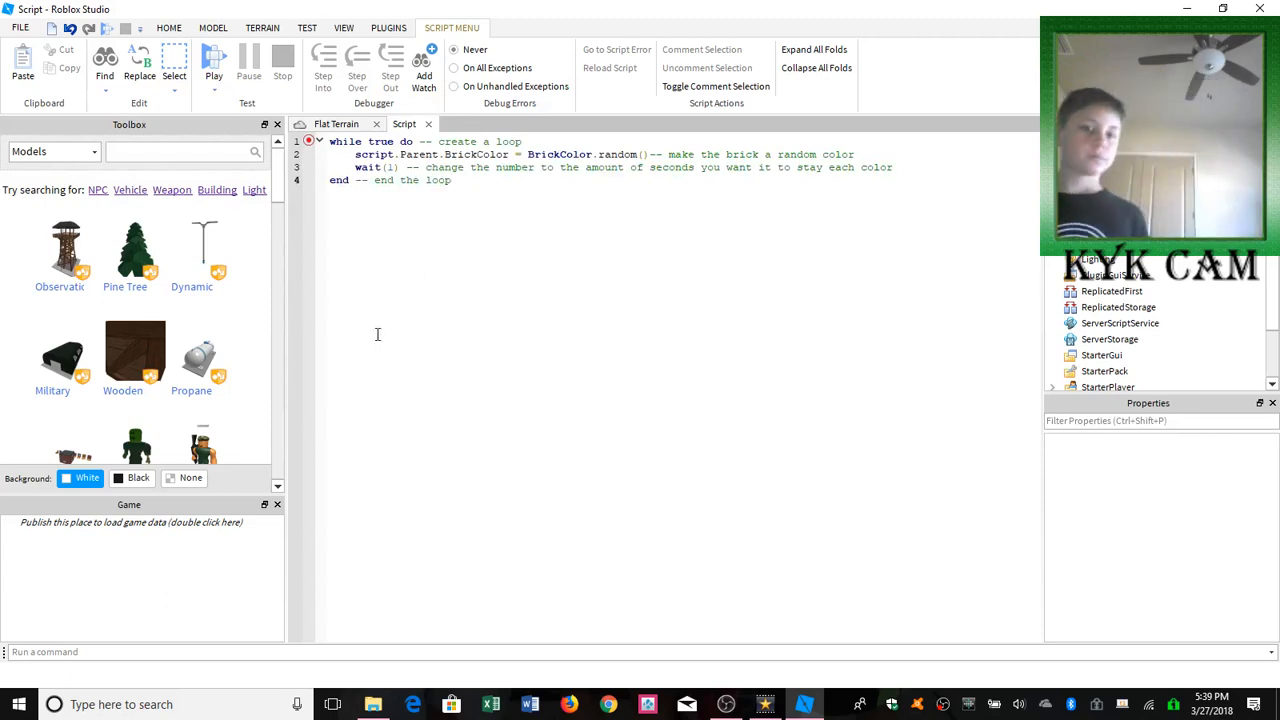
double_click(344, 140)
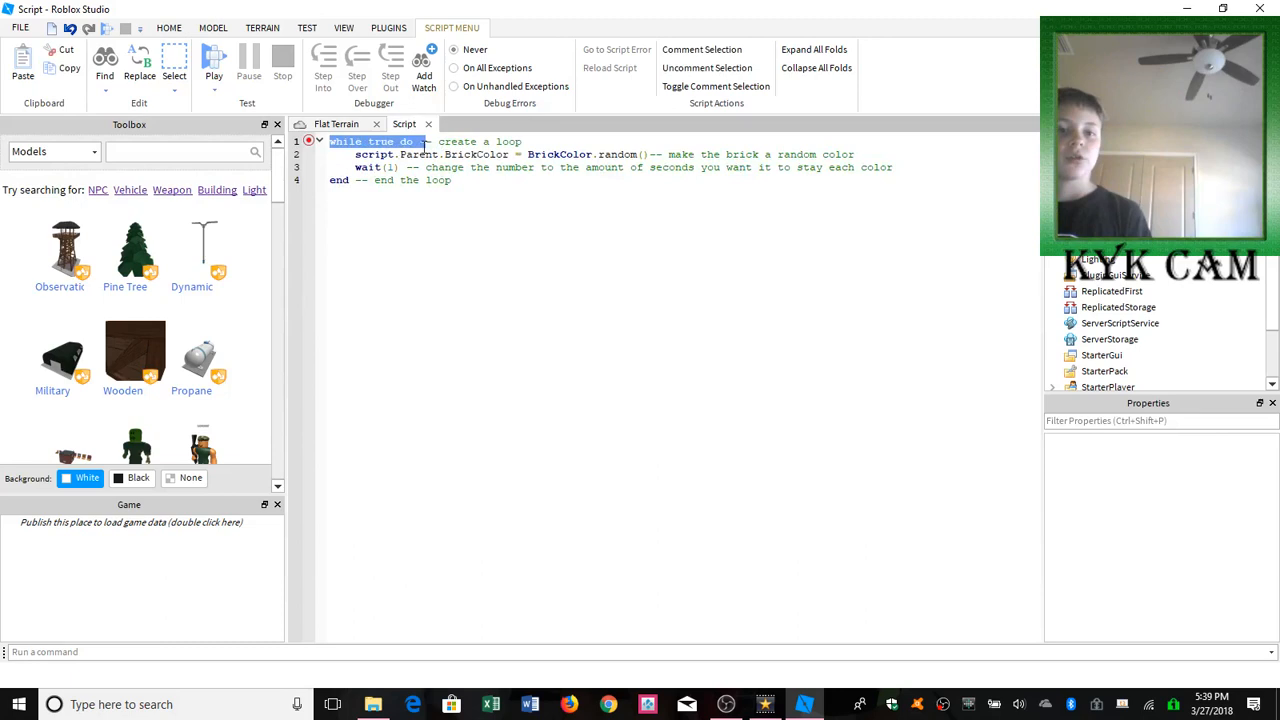
click(496, 140)
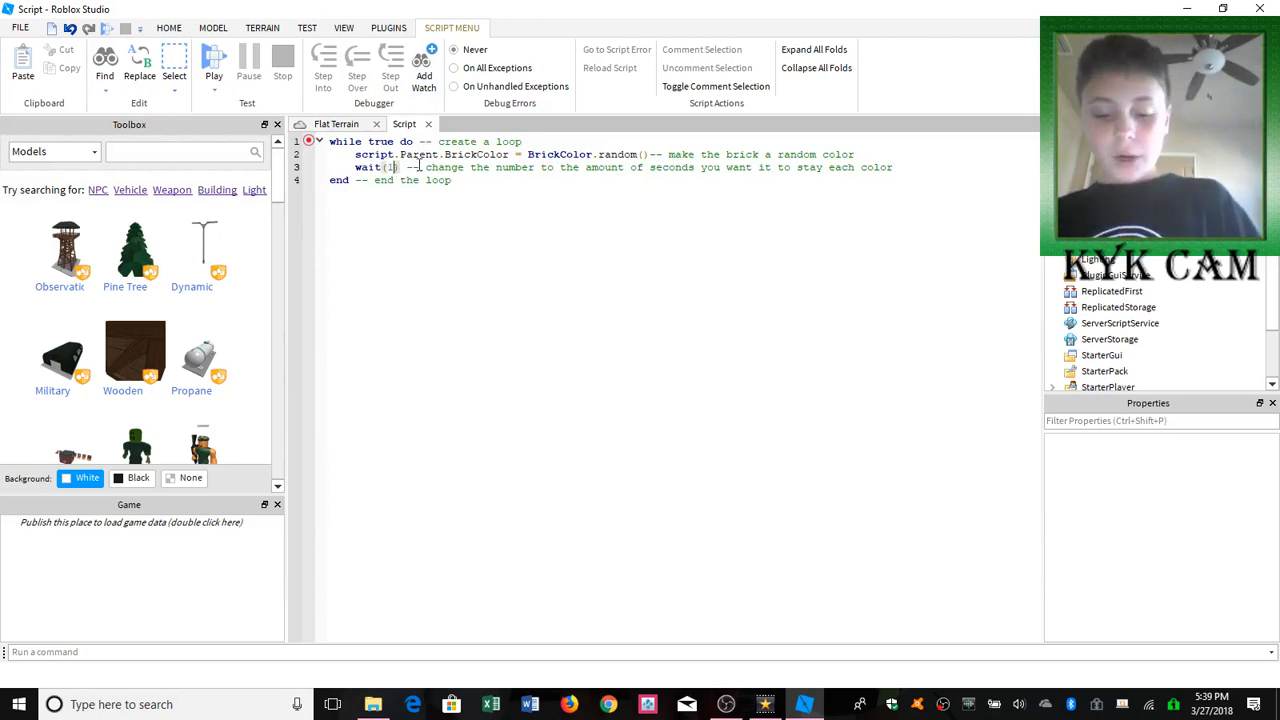
text(0.5)
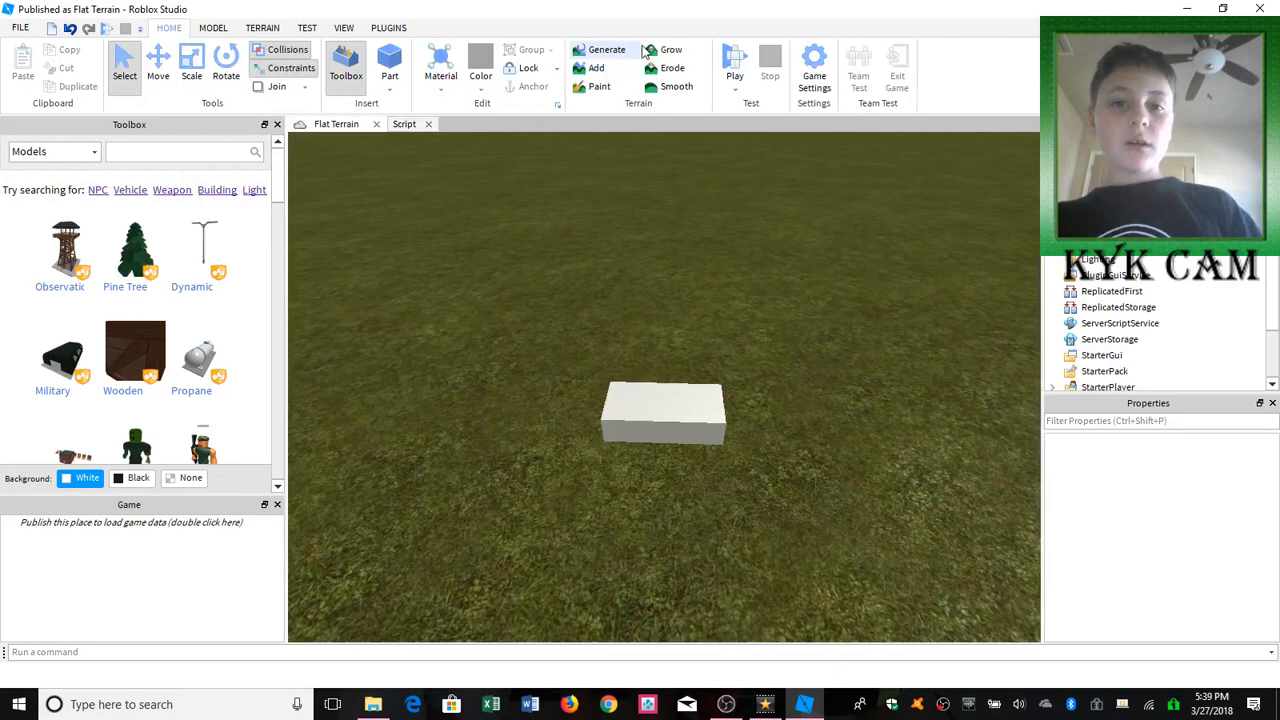
click(734, 60)
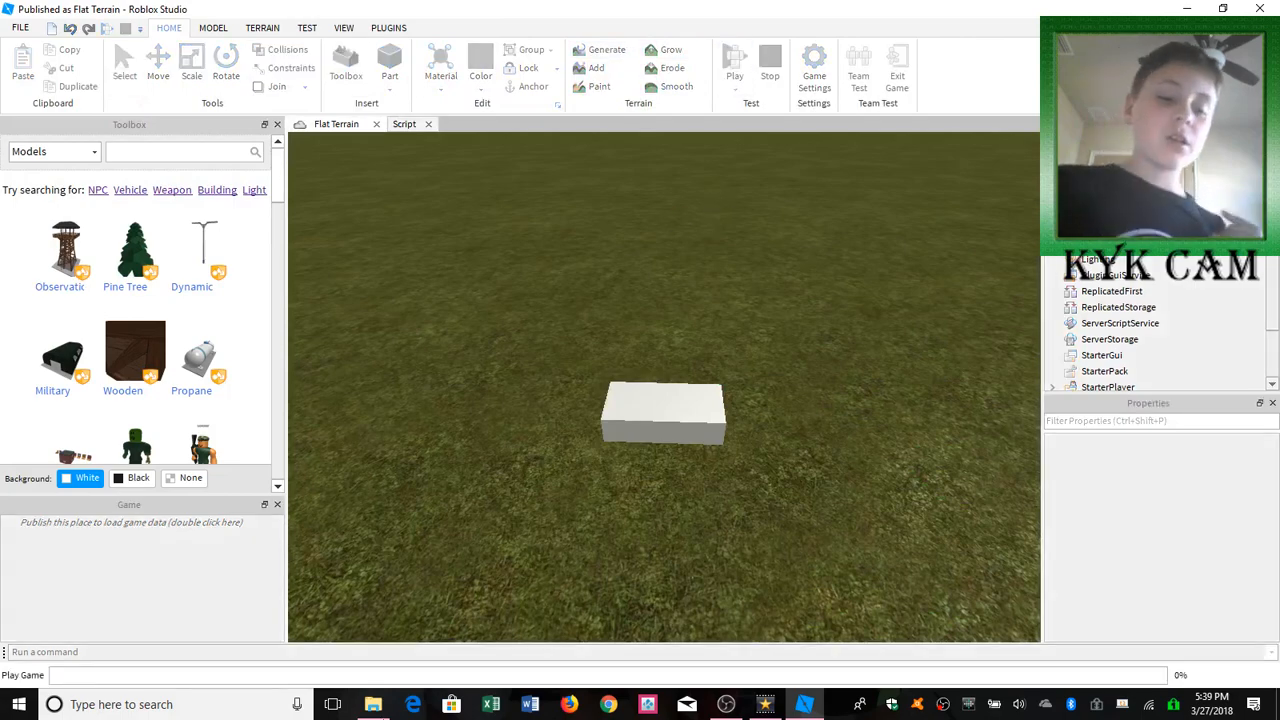
click(734, 62)
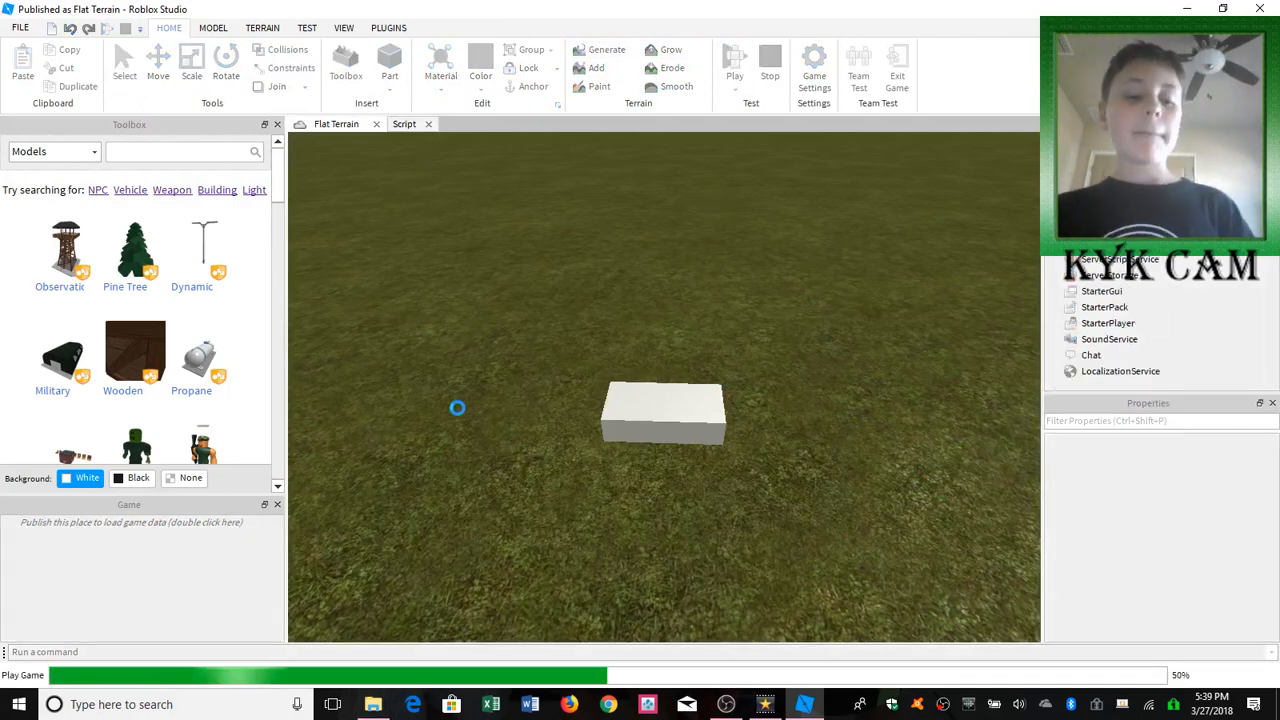
click(734, 60)
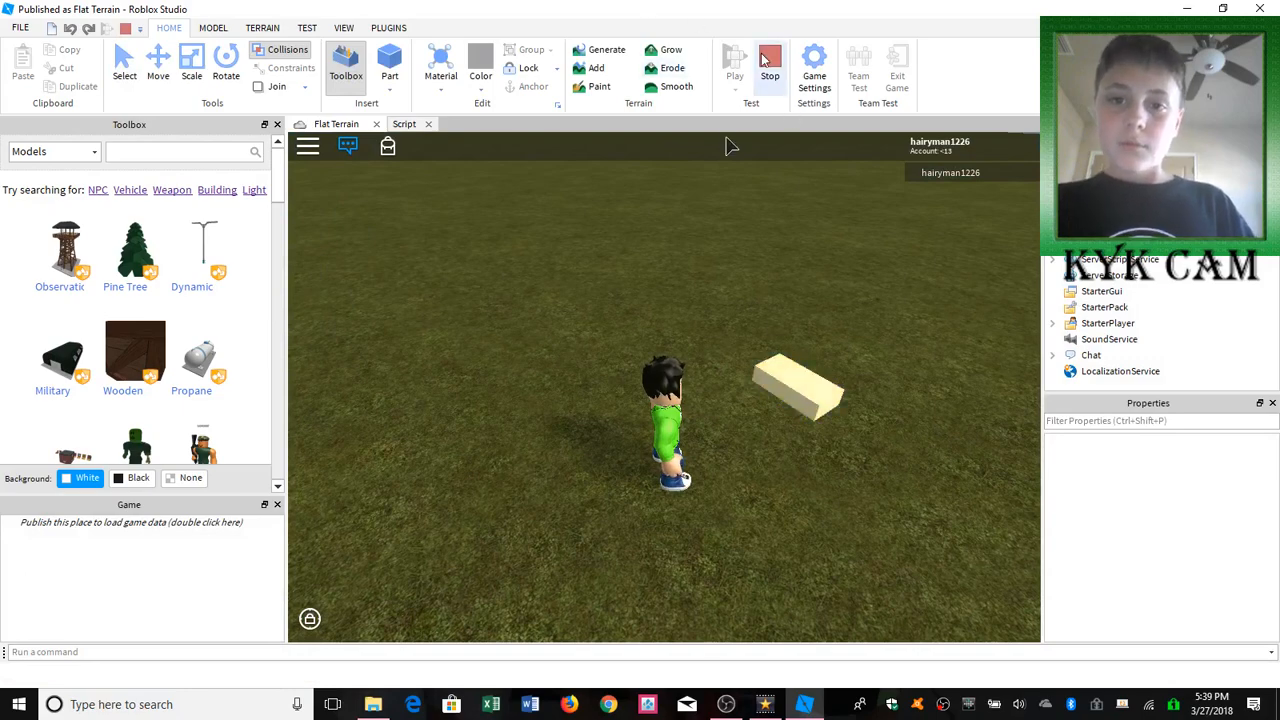
click(768, 60)
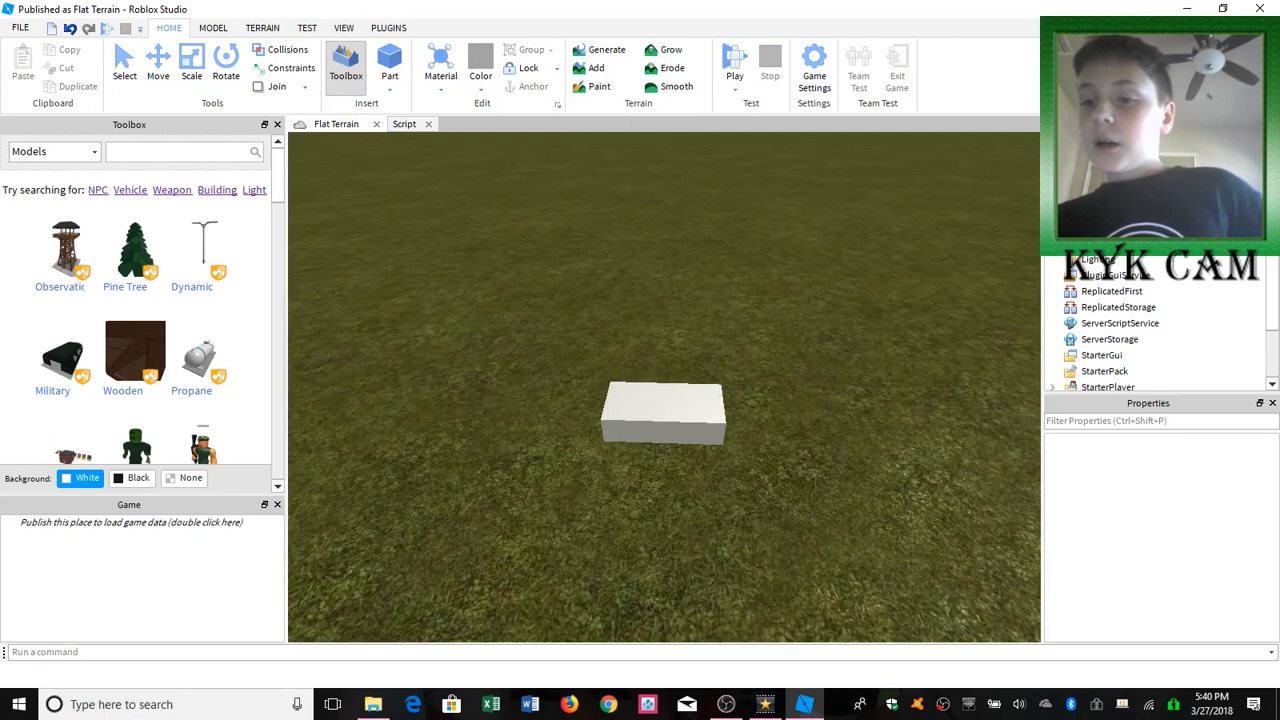
Step: Select the brick, run the place to watch its color change, then stop the test
click(664, 412)
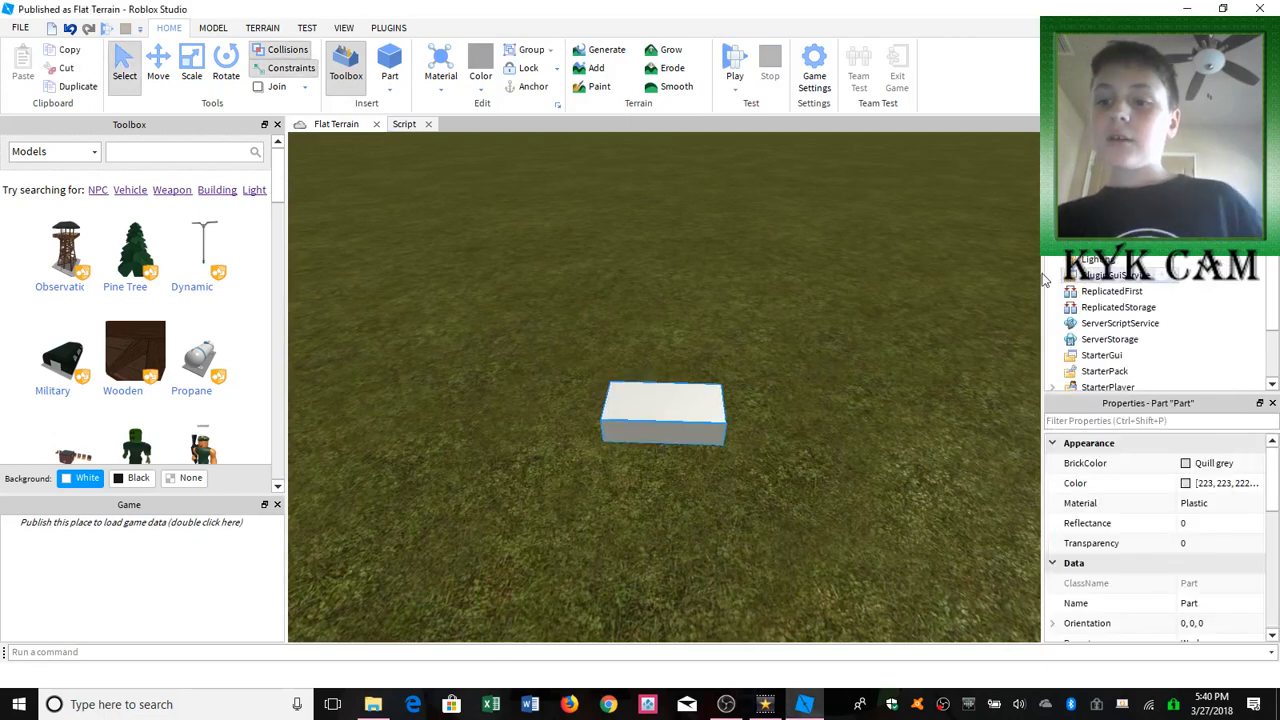
click(734, 56)
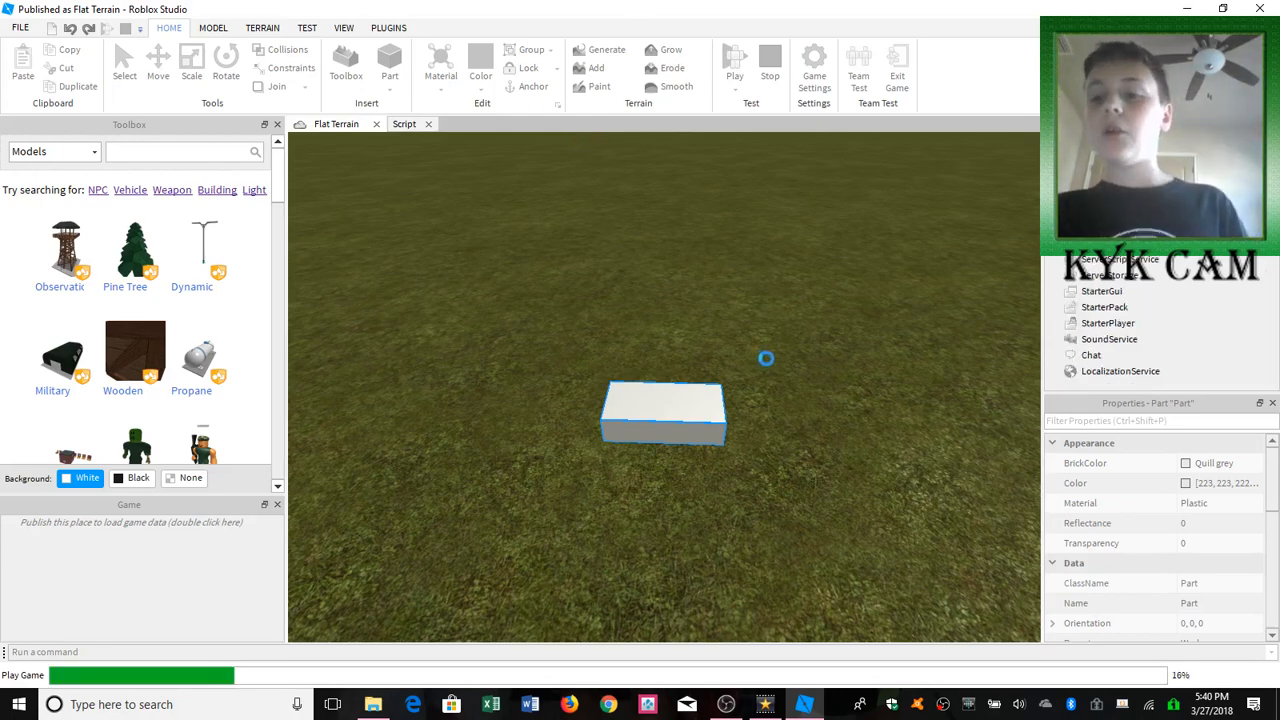
click(734, 60)
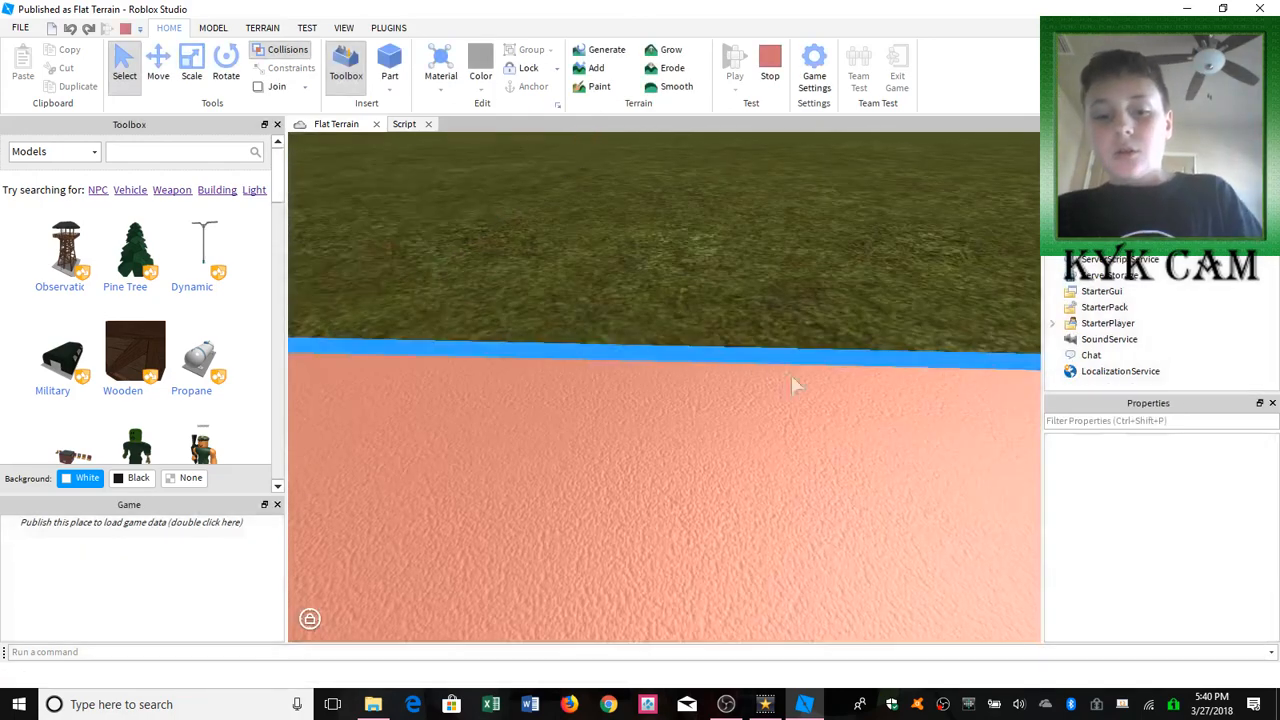
click(734, 56)
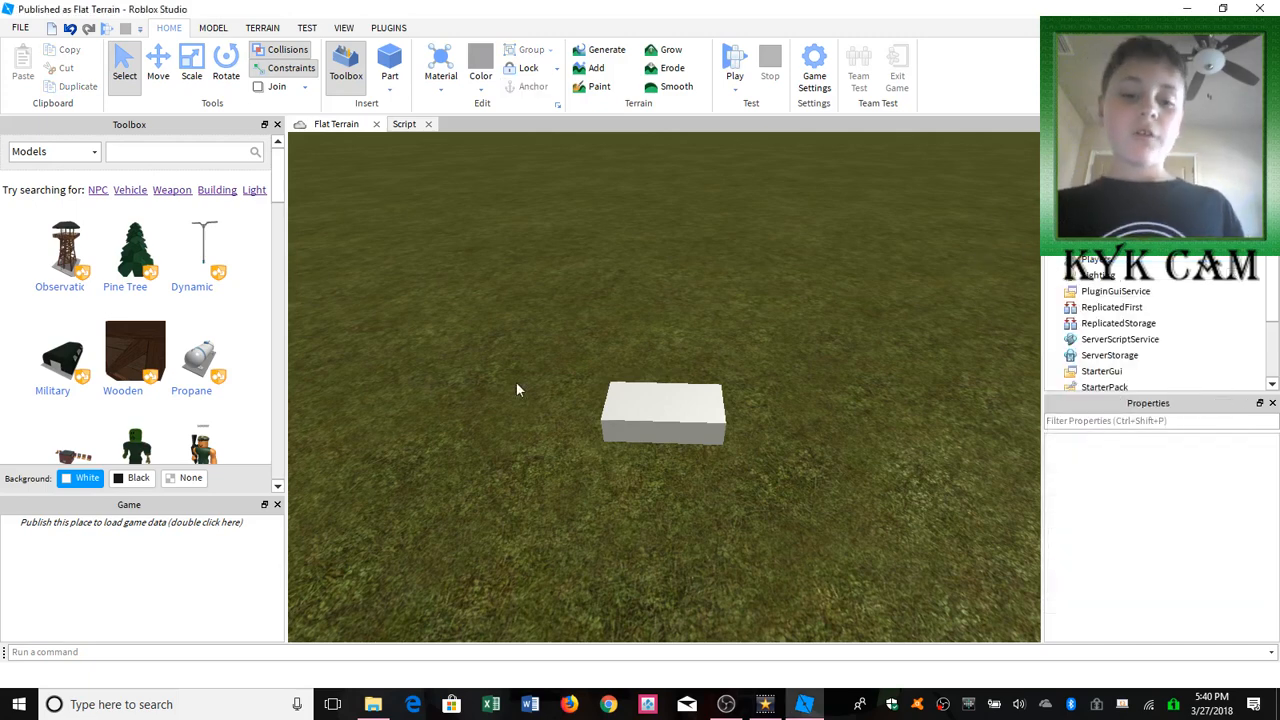
mouse_move(444, 448)
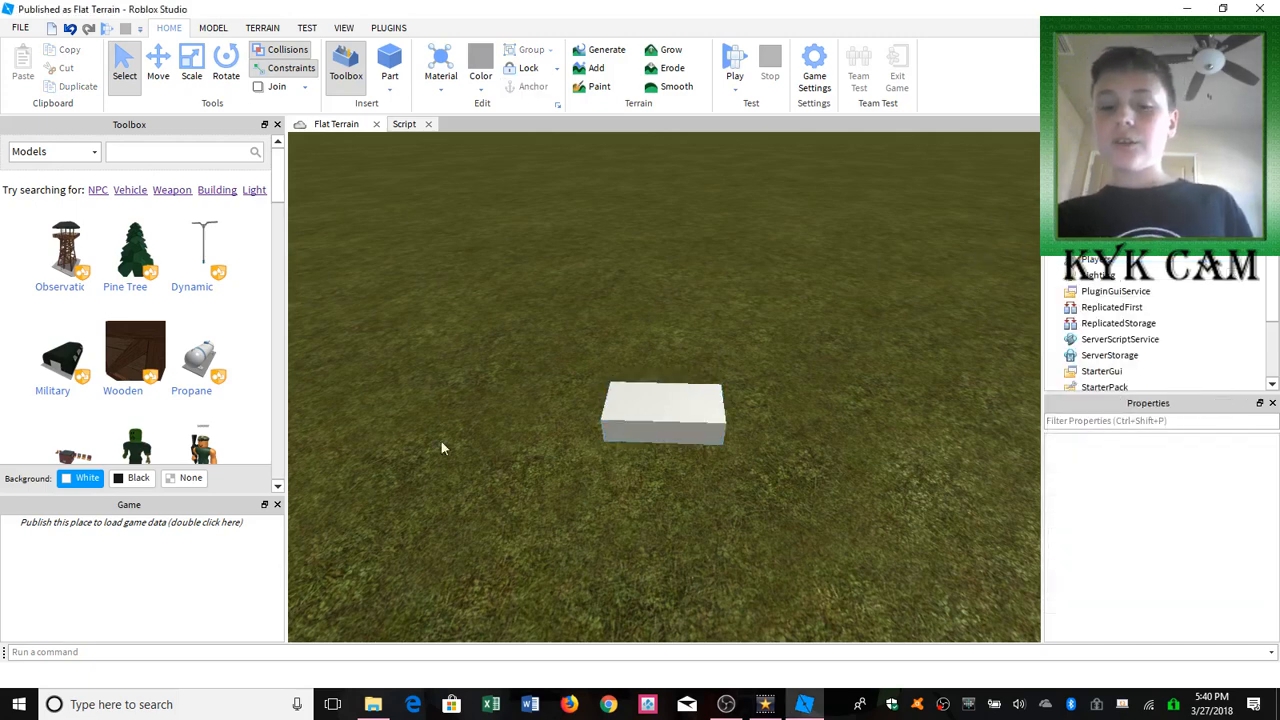
mouse_move(420, 414)
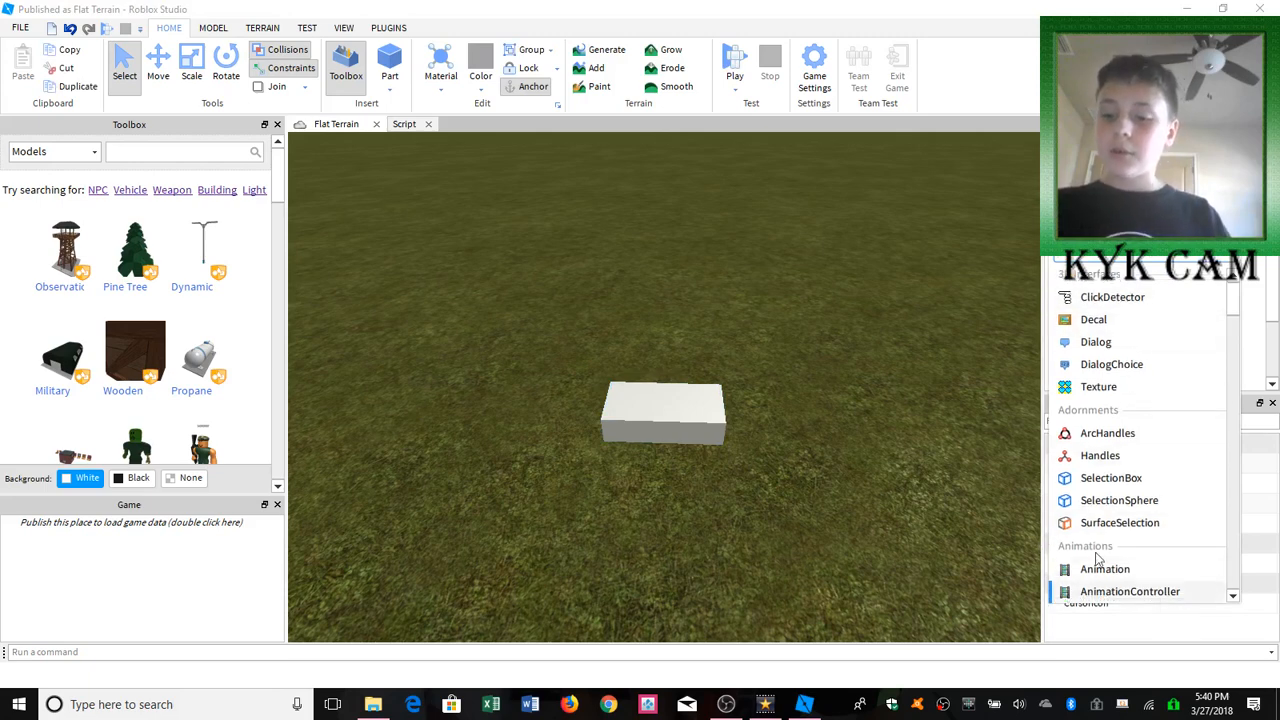
Step: Select the brick and bring up its Insert Object list of classes
click(664, 410)
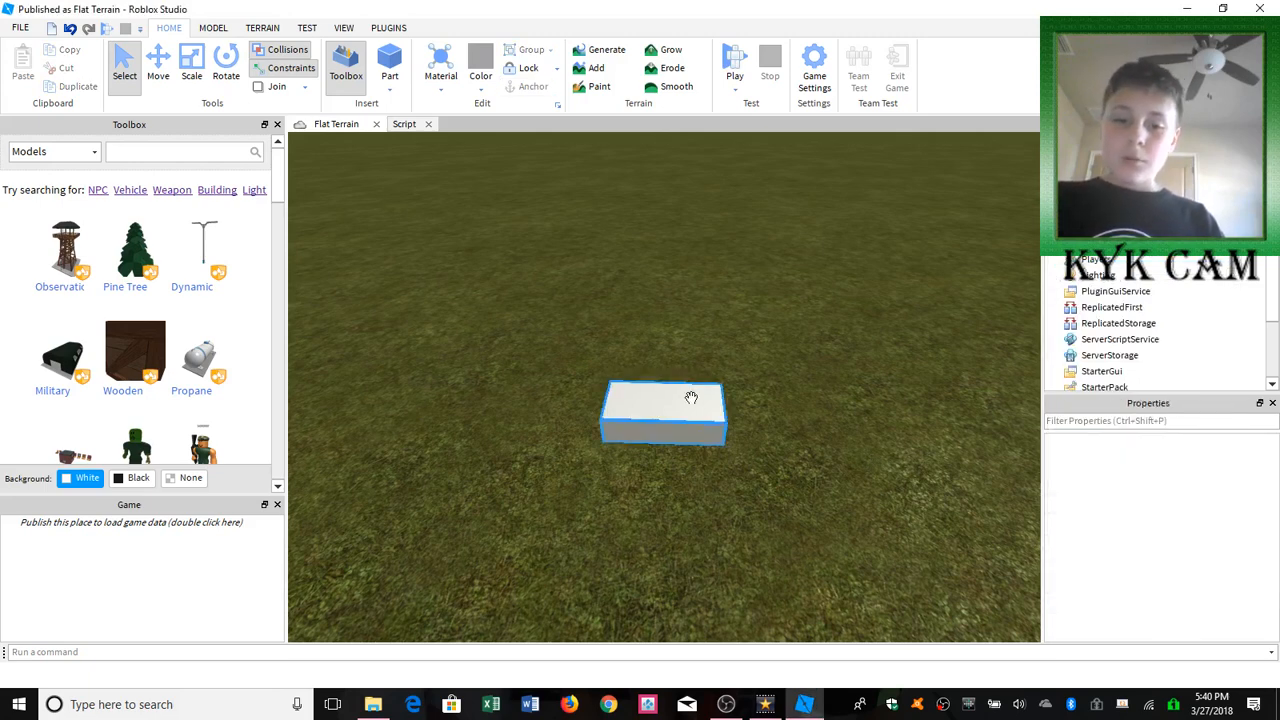
right_click(664, 410)
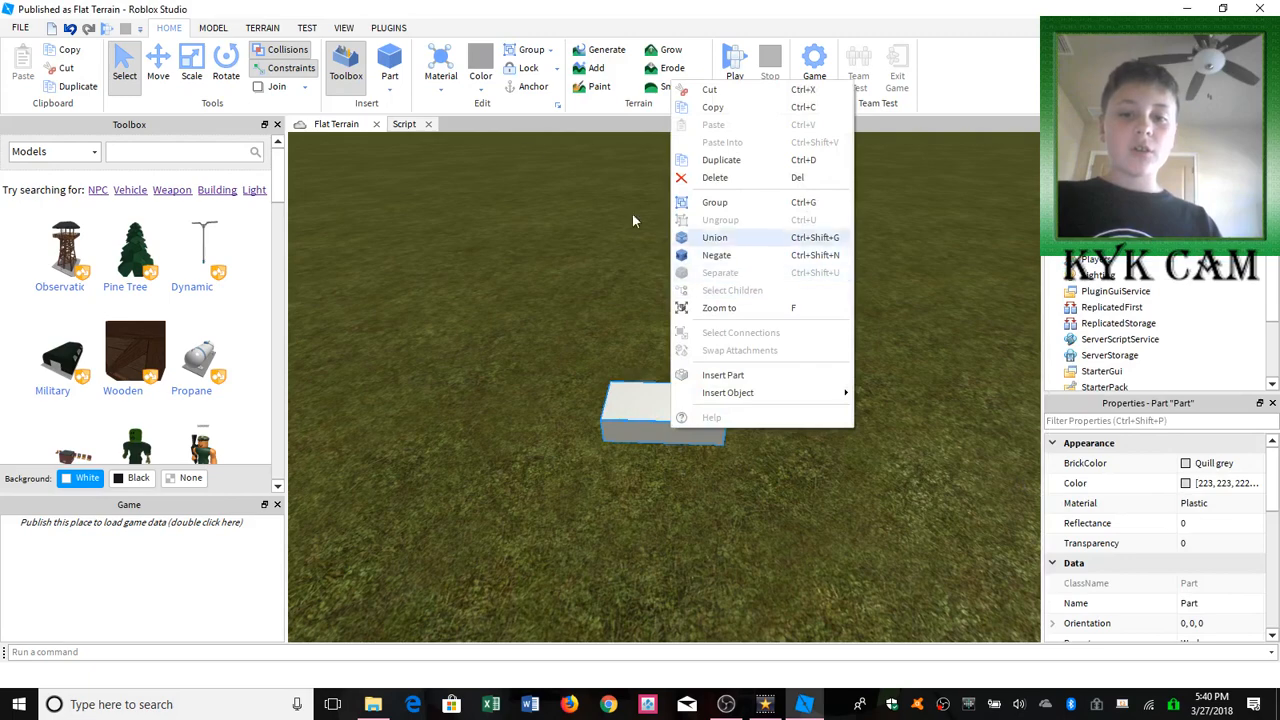
click(632, 220)
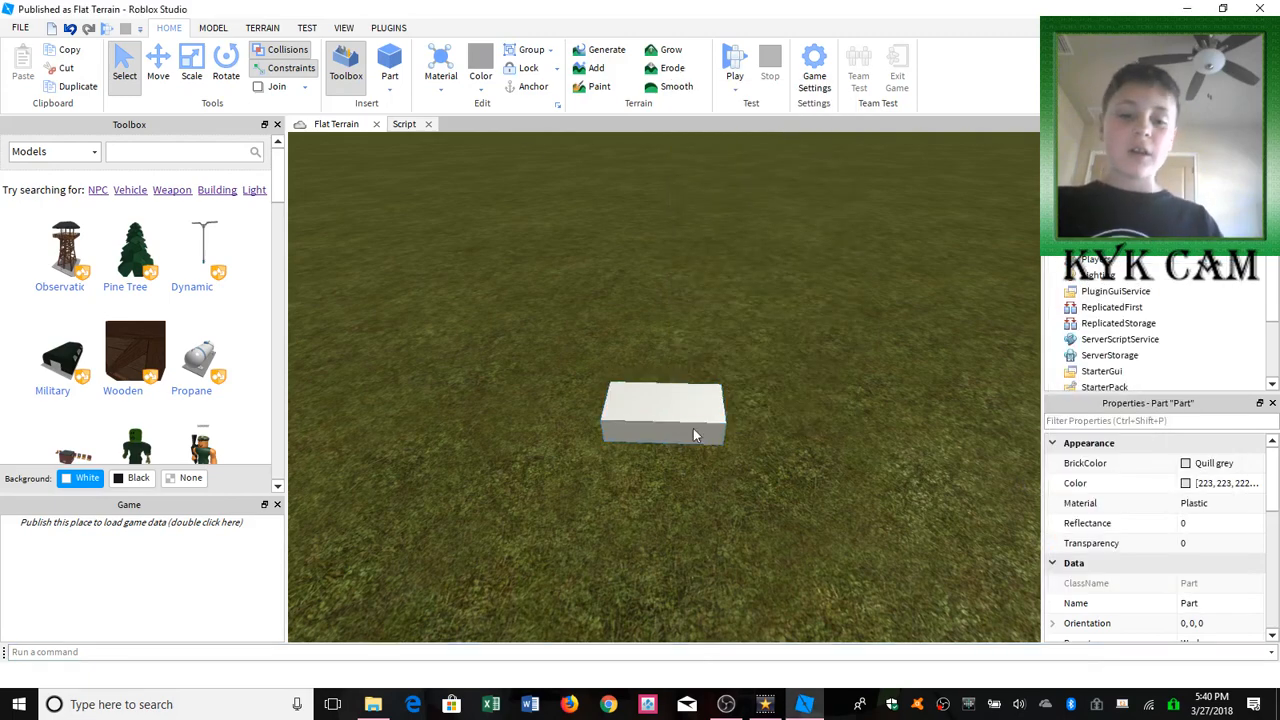
right_click(664, 412)
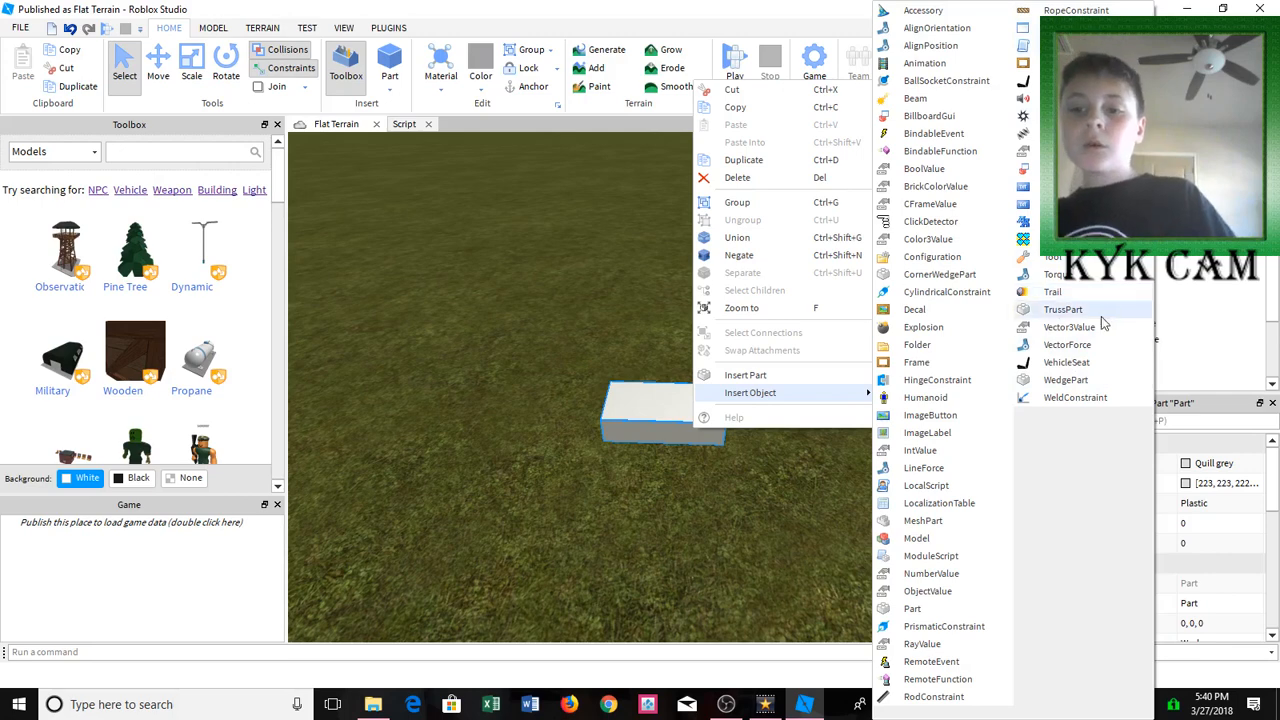
mouse_move(1066, 362)
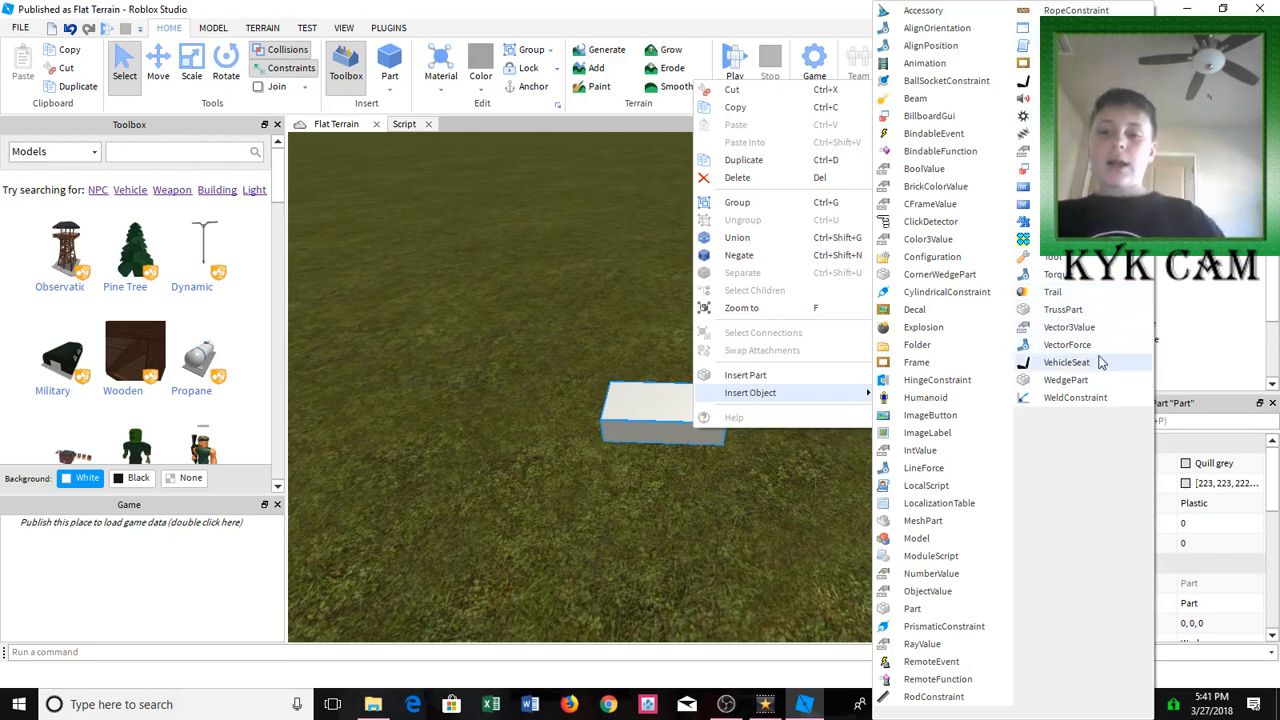
mouse_move(1100, 308)
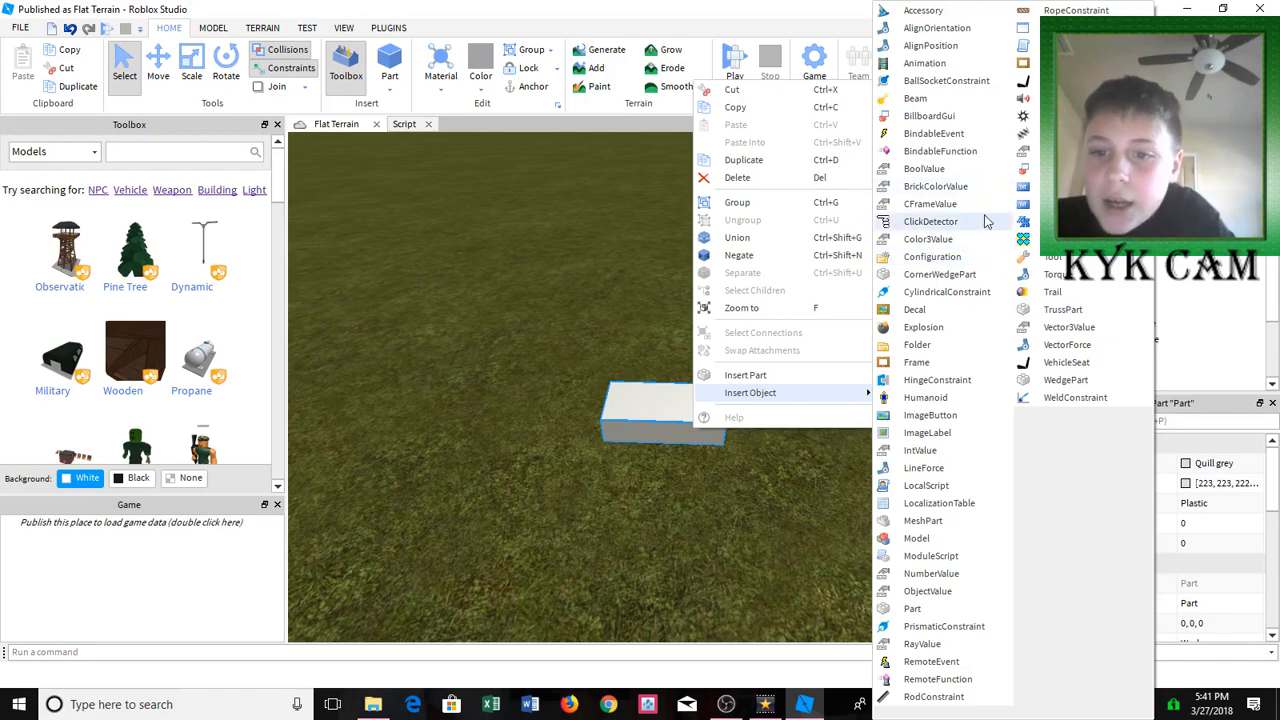
mouse_move(932, 132)
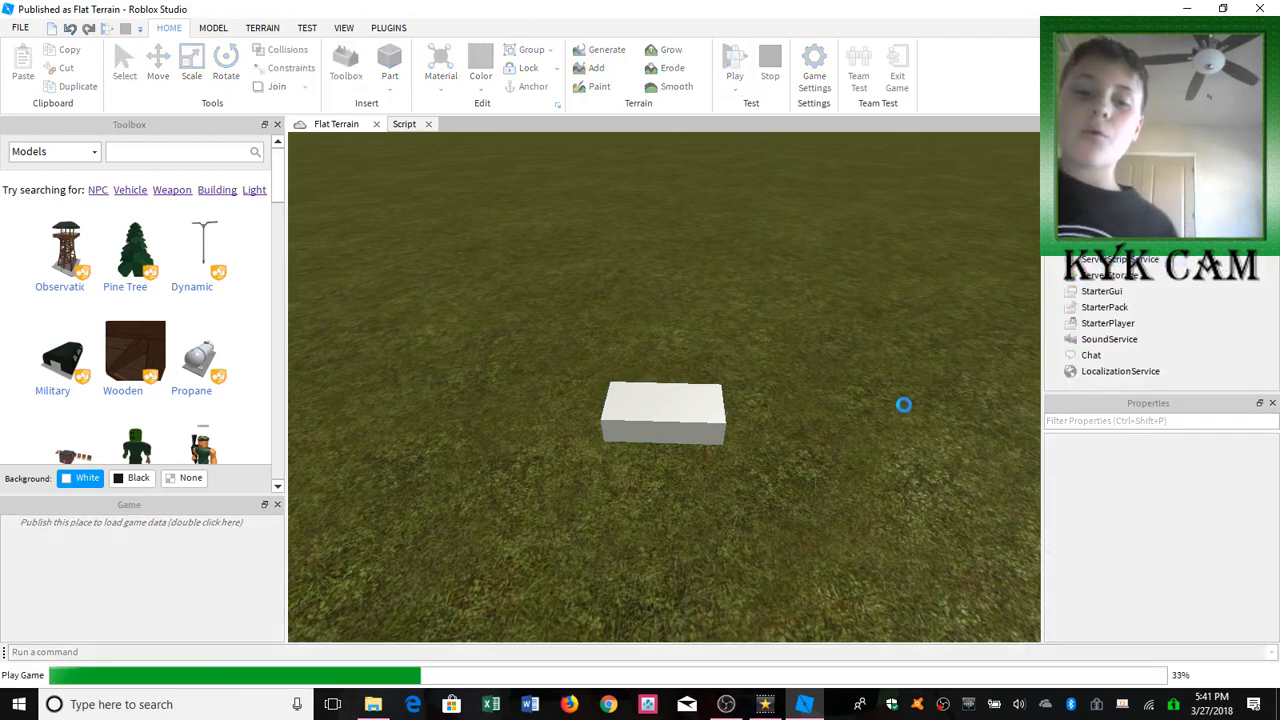
Step: Play the place to see the brick turn blue, then stop the test
click(734, 60)
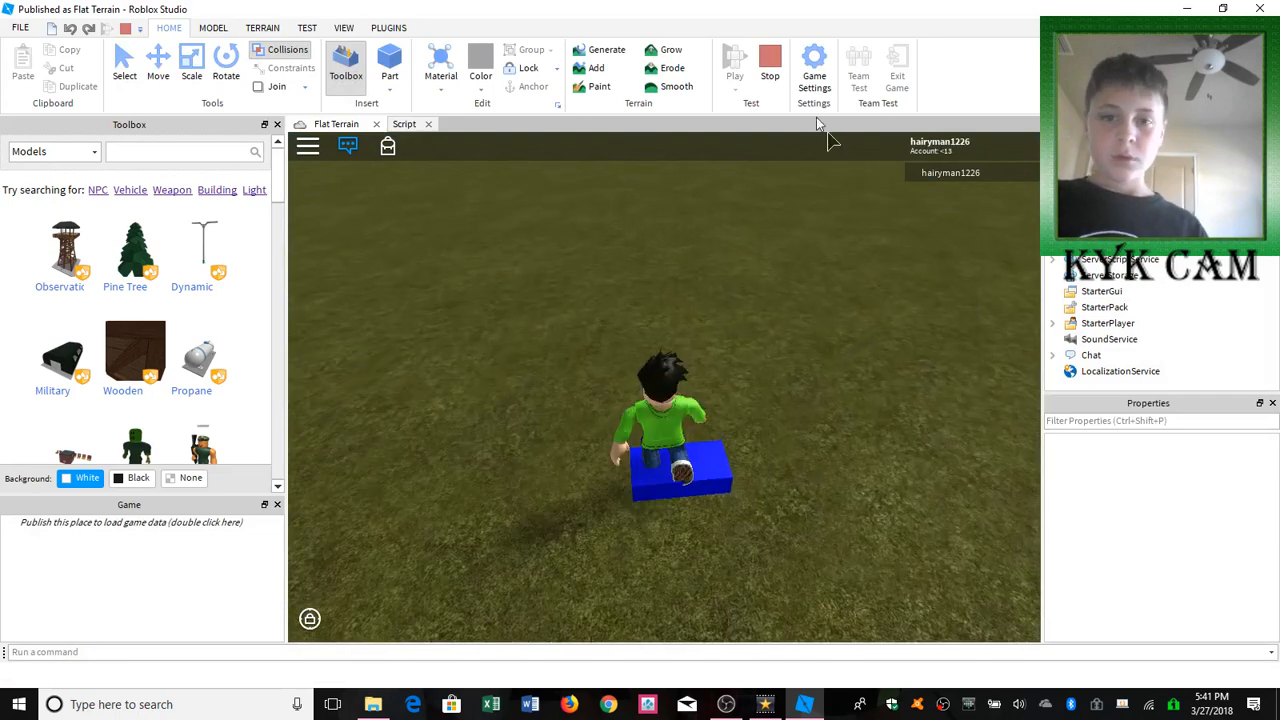
click(768, 60)
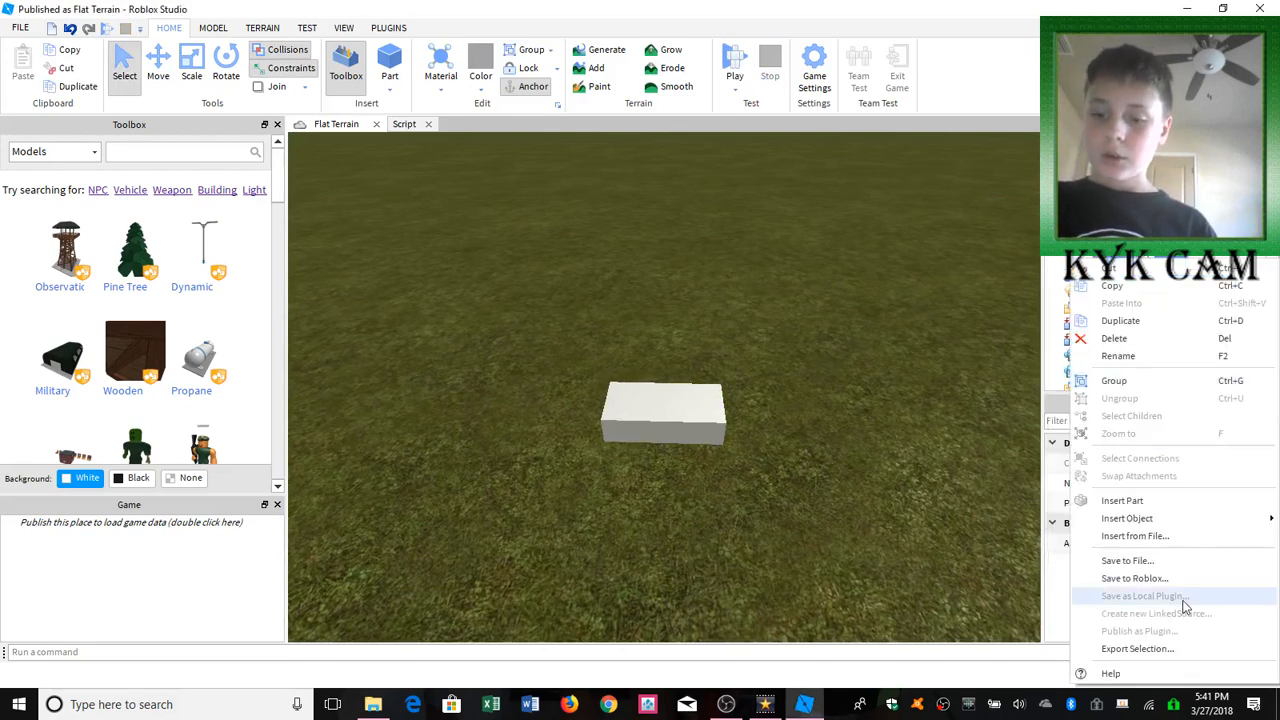
Step: Insert a Script with the default print("Hello world!") line and return to the terrain view
click(1128, 518)
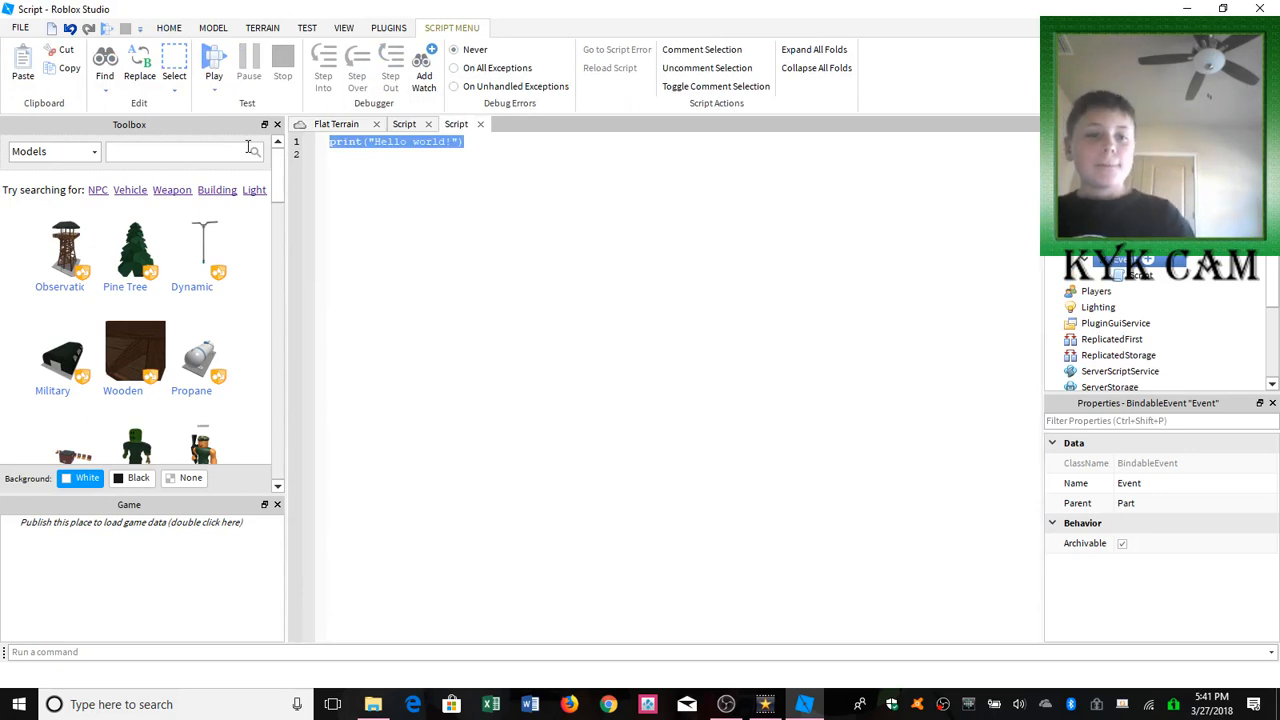
click(462, 140)
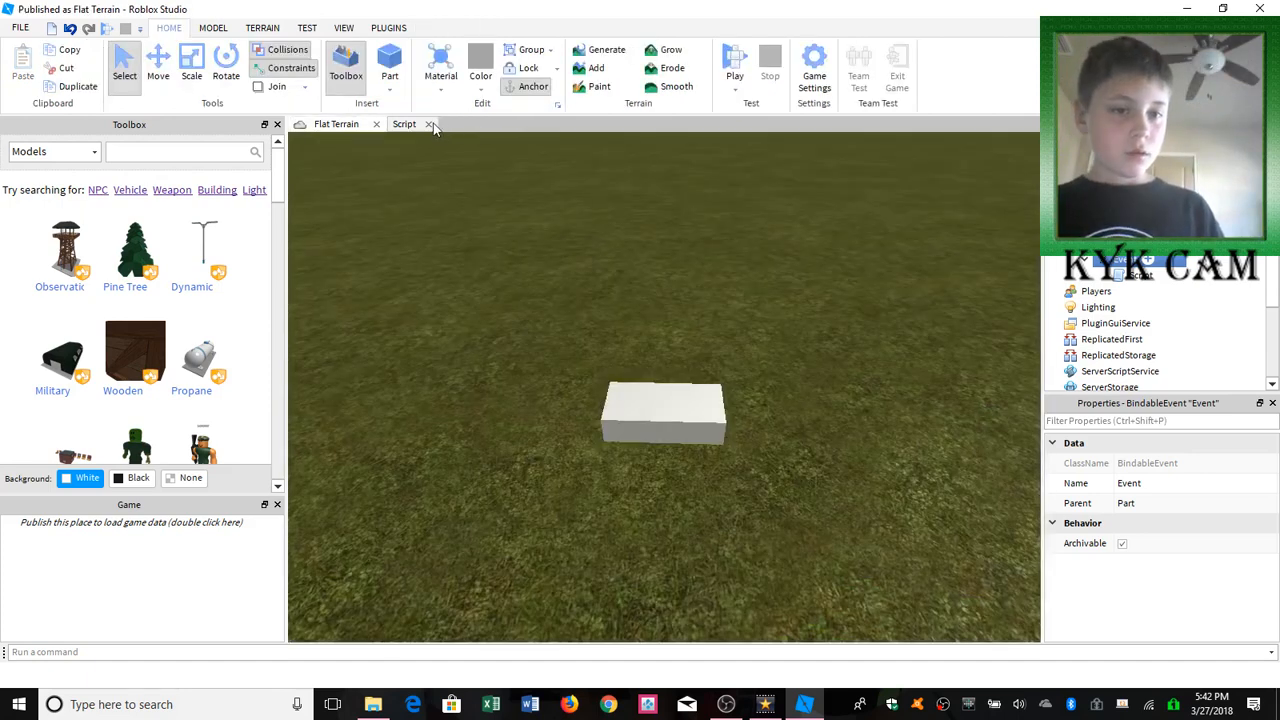
click(428, 124)
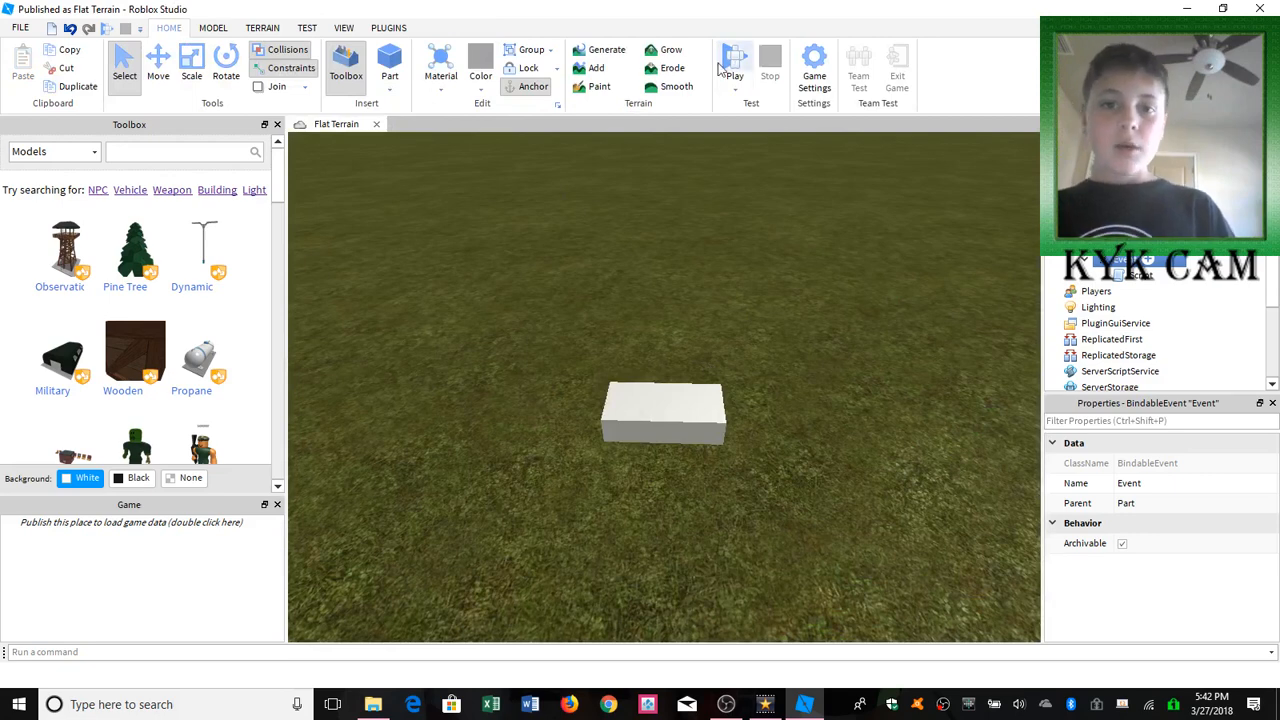
click(734, 62)
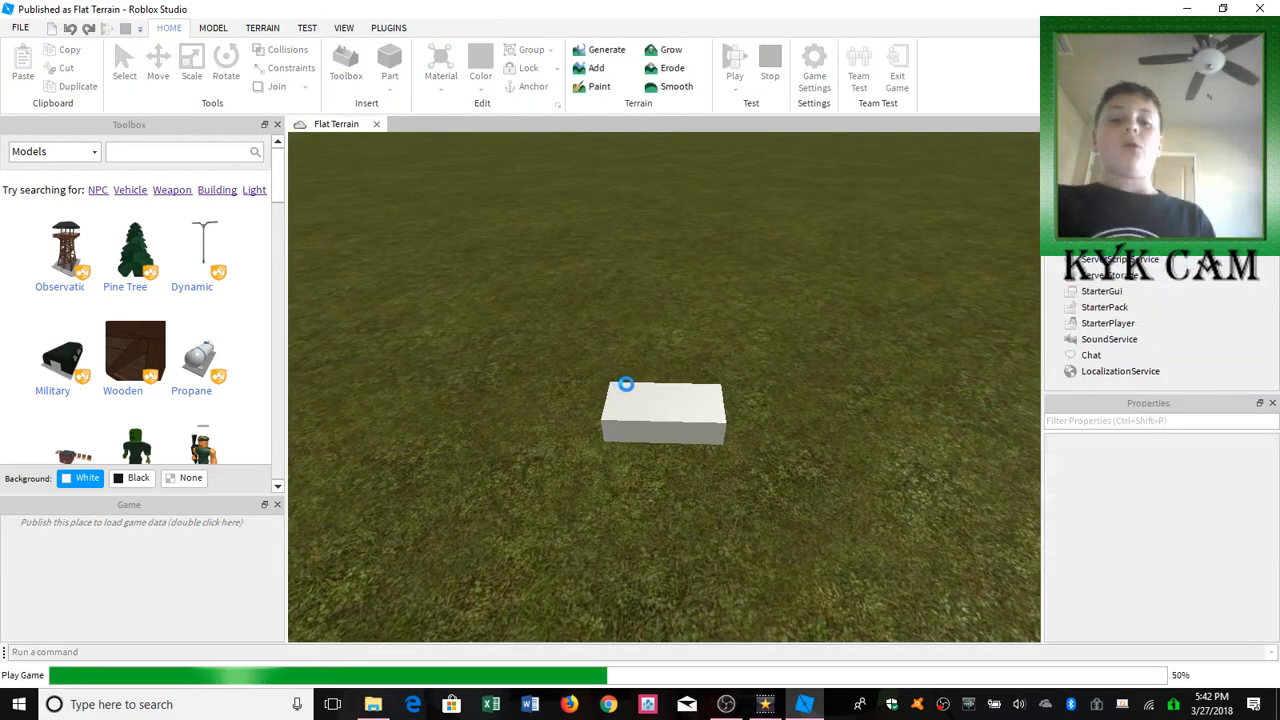
click(734, 60)
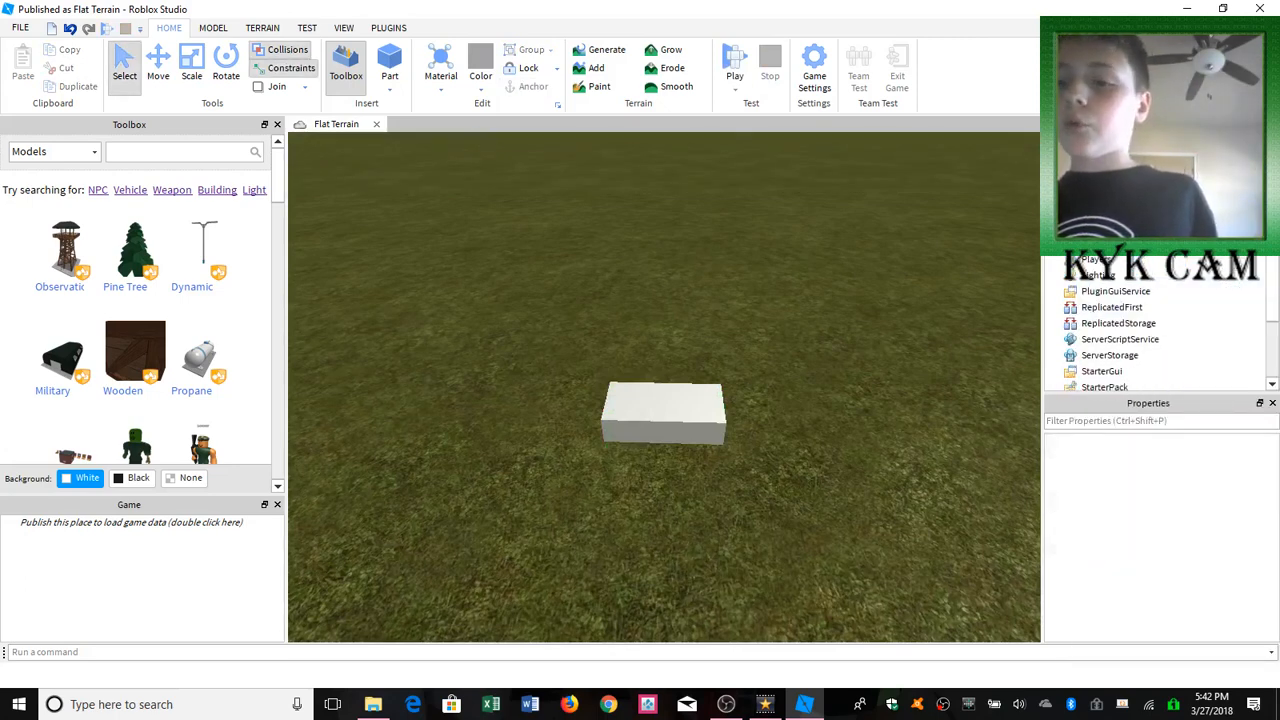
right_click(1110, 308)
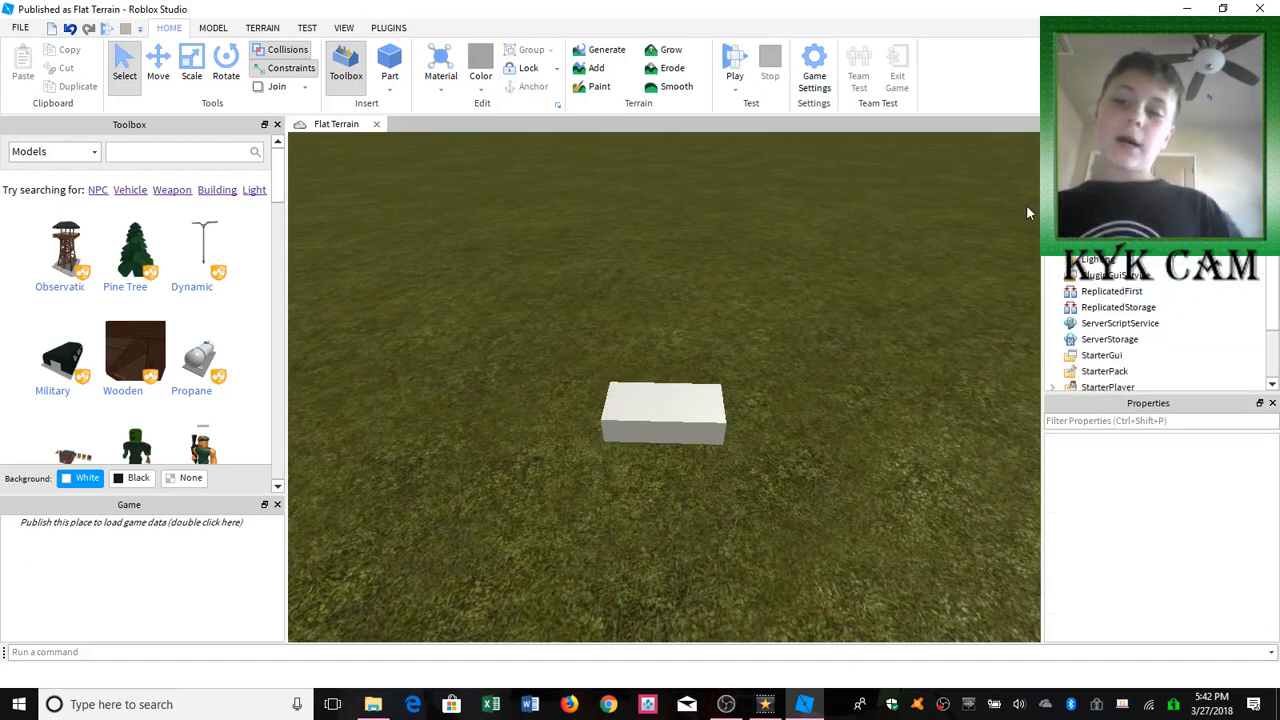
mouse_move(764, 498)
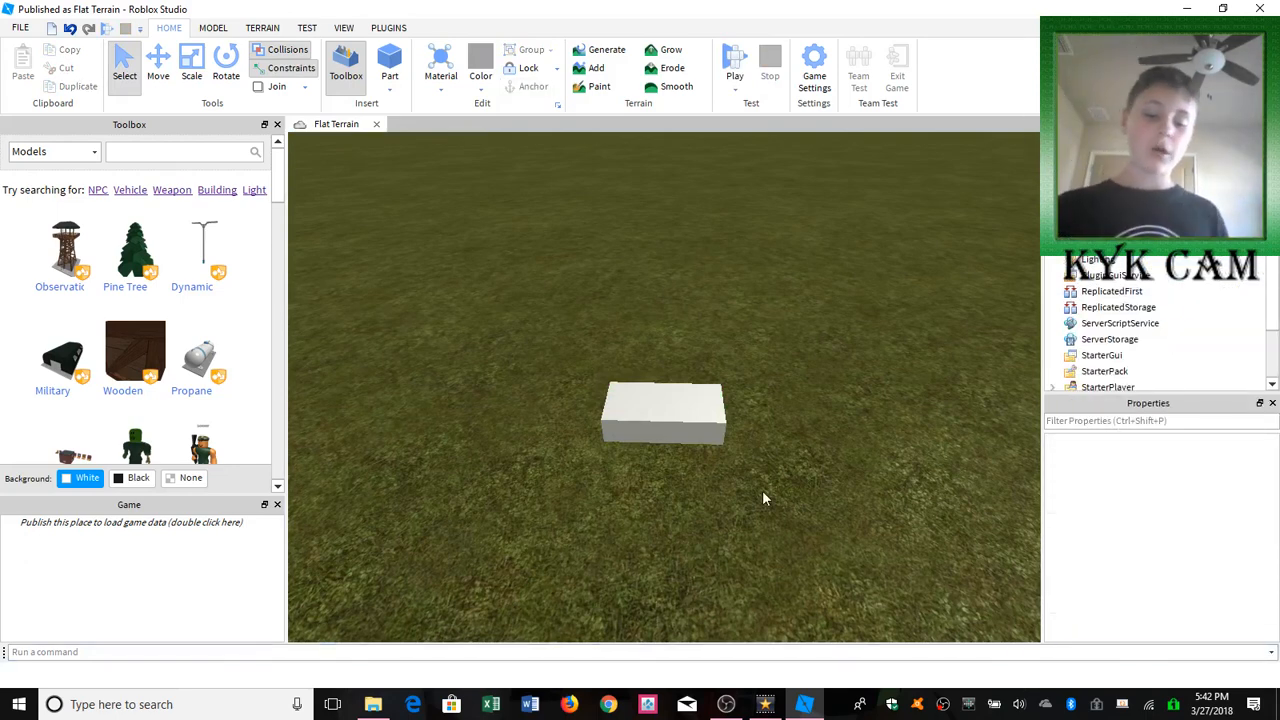